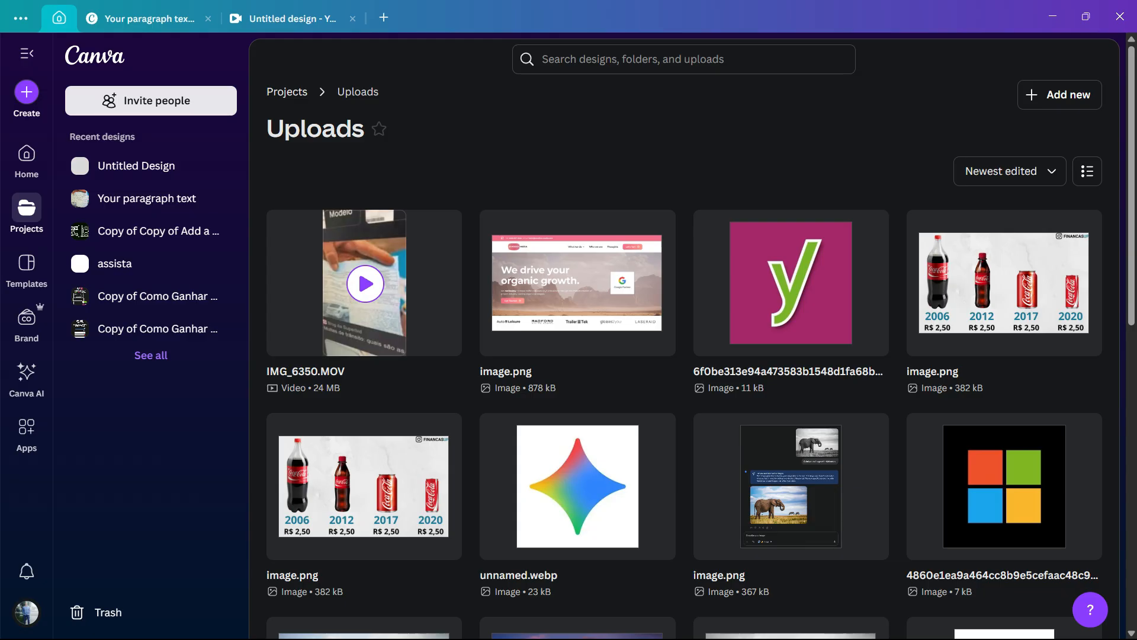
Go back from the Uploads page to Canva's home page
click(26, 159)
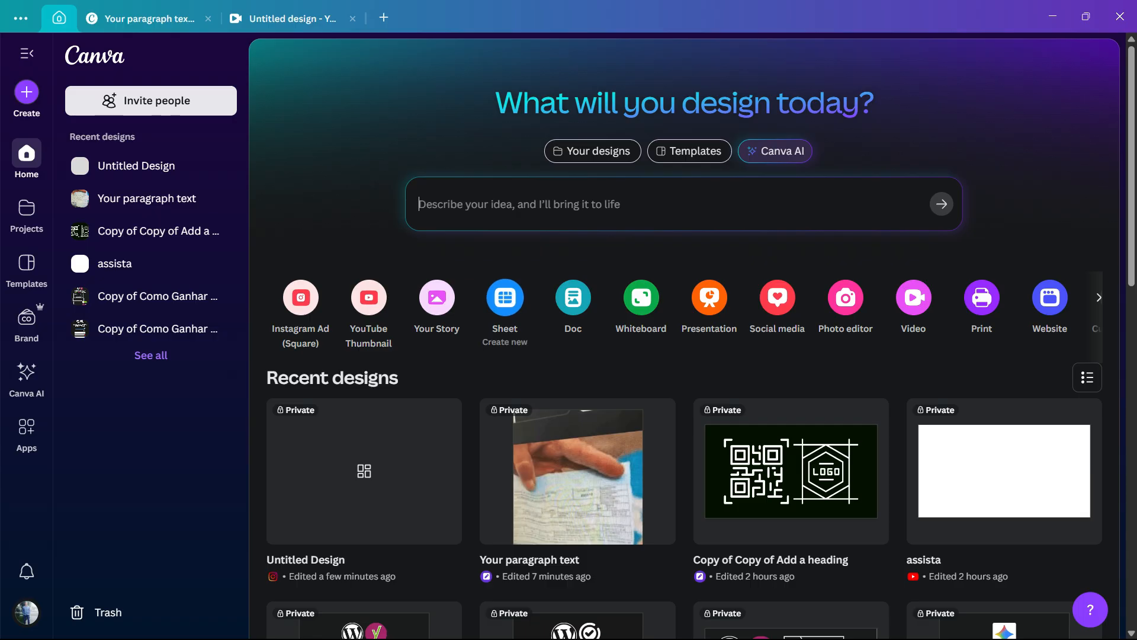
mouse_move(504, 298)
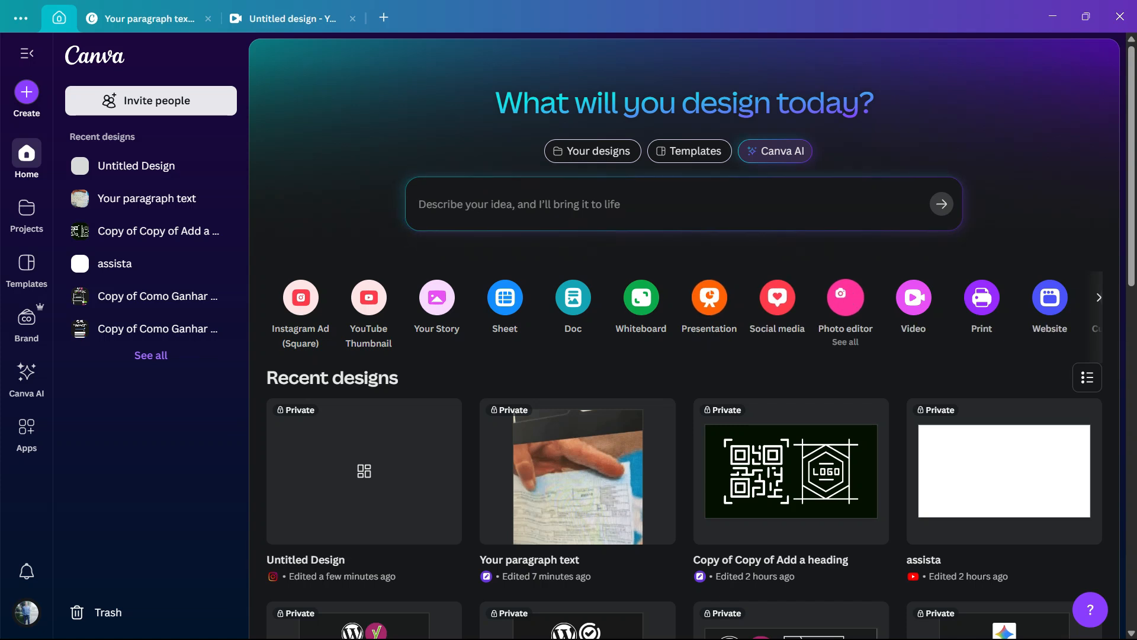
Create a new blank vertical Your Story video design
click(26, 97)
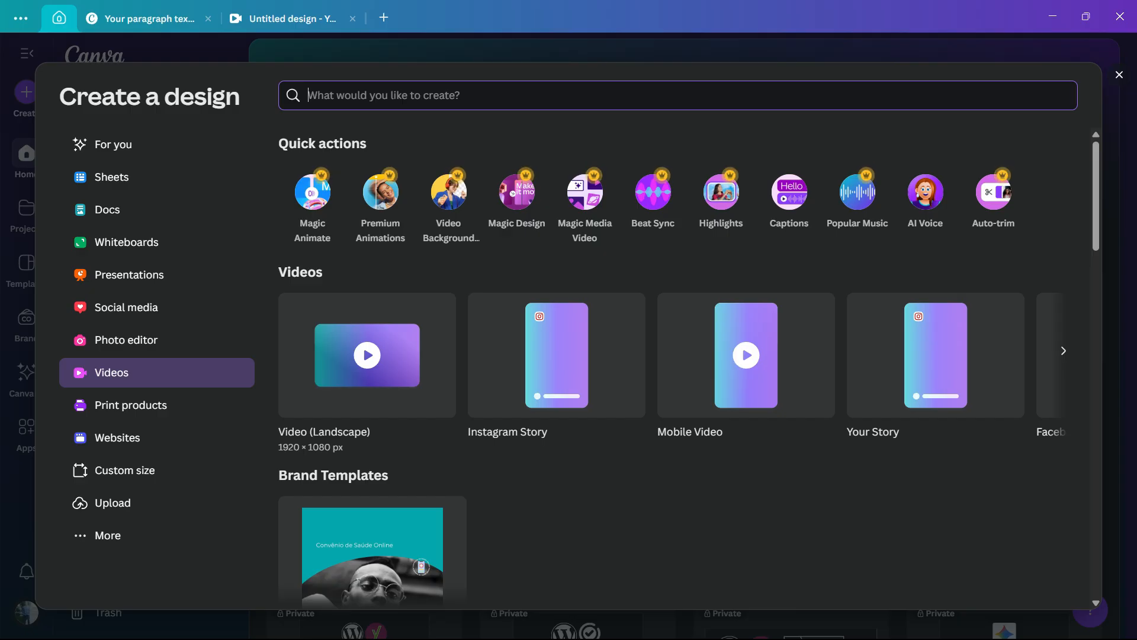
click(935, 355)
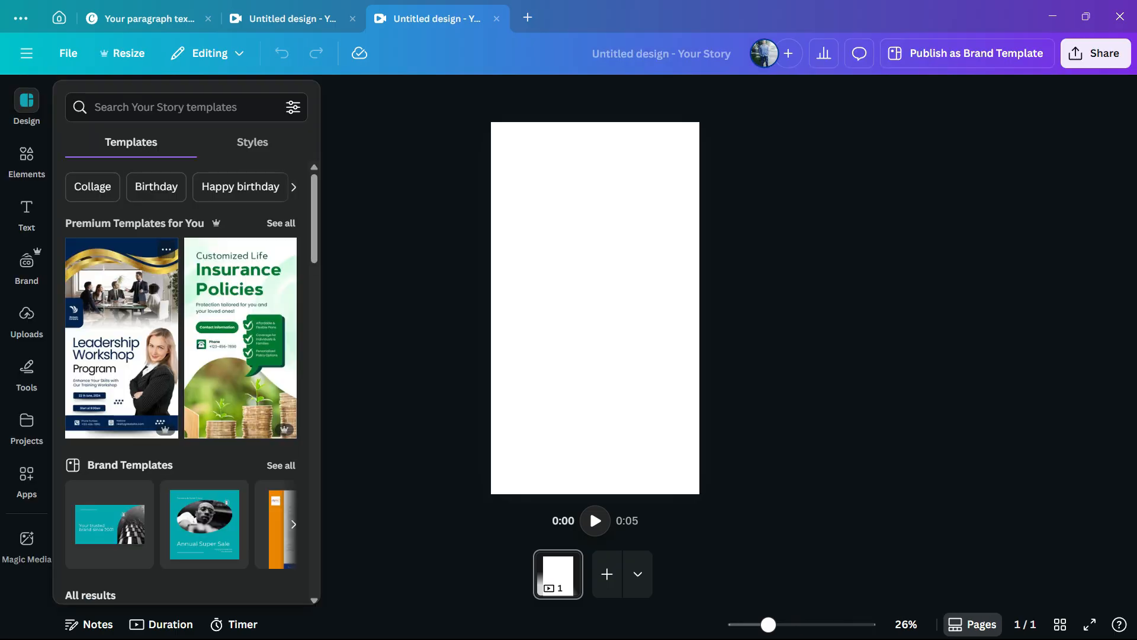
mouse_move(26, 319)
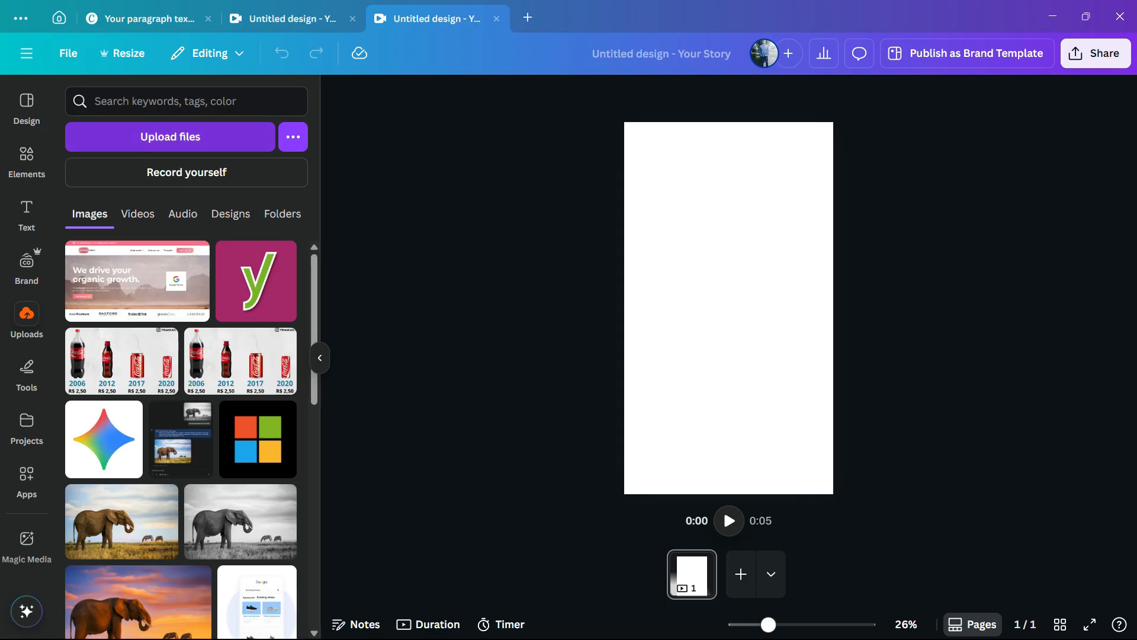
Place the uploaded IMG_6350.MOV clip on the story page and select it
click(137, 214)
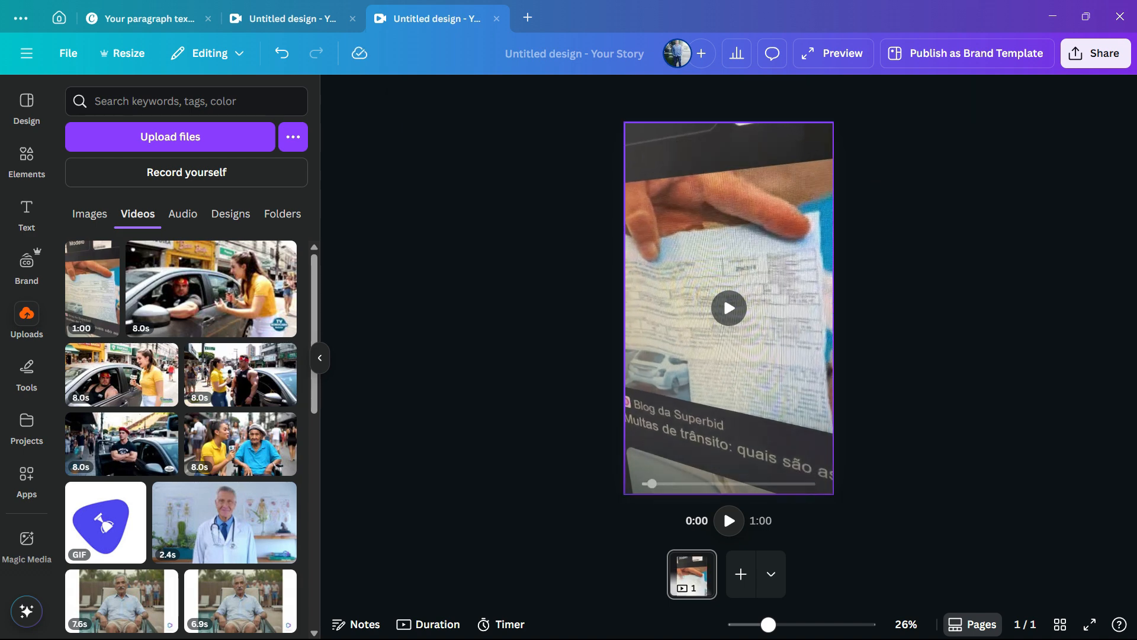
click(727, 307)
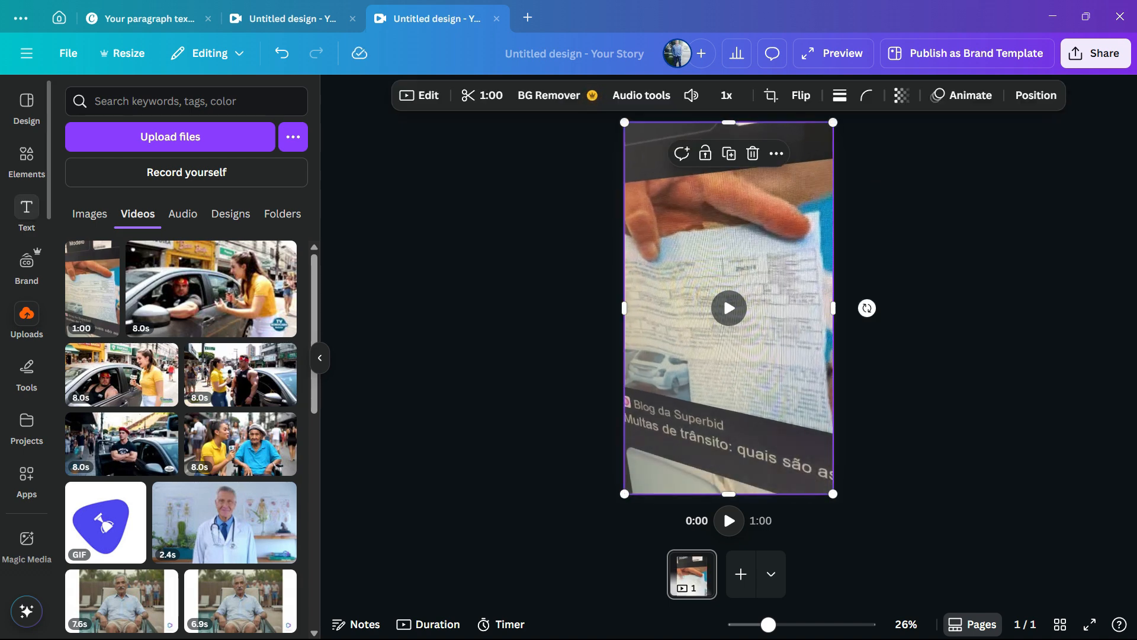
click(26, 216)
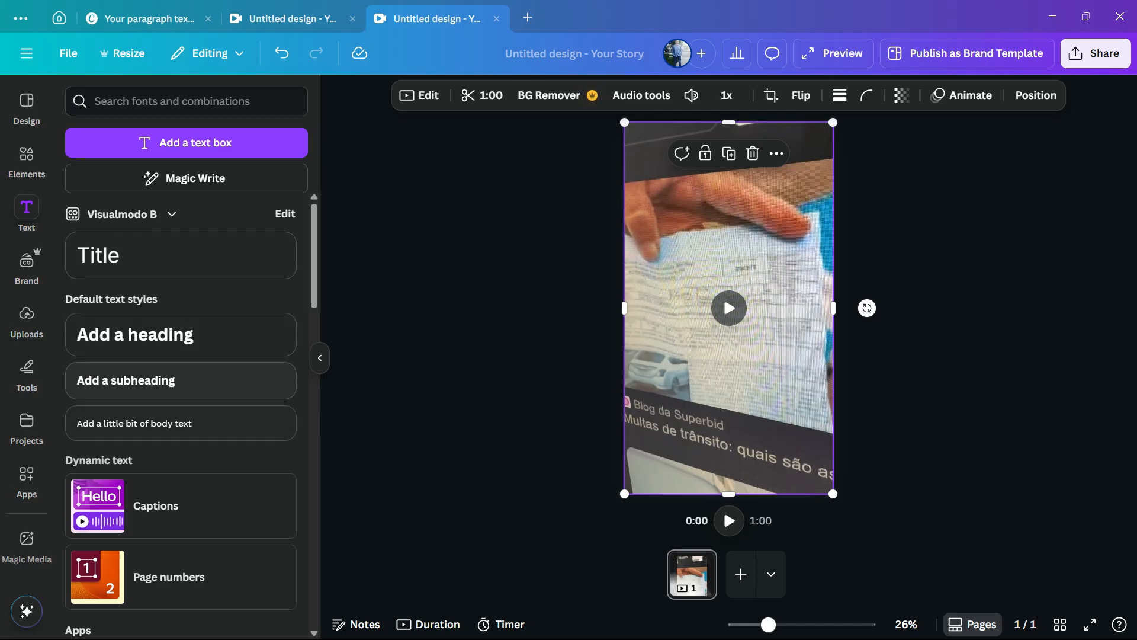
Open Captions under Dynamic text and confirm IMG_6350.MOV is the video to caption
scroll(down, 3)
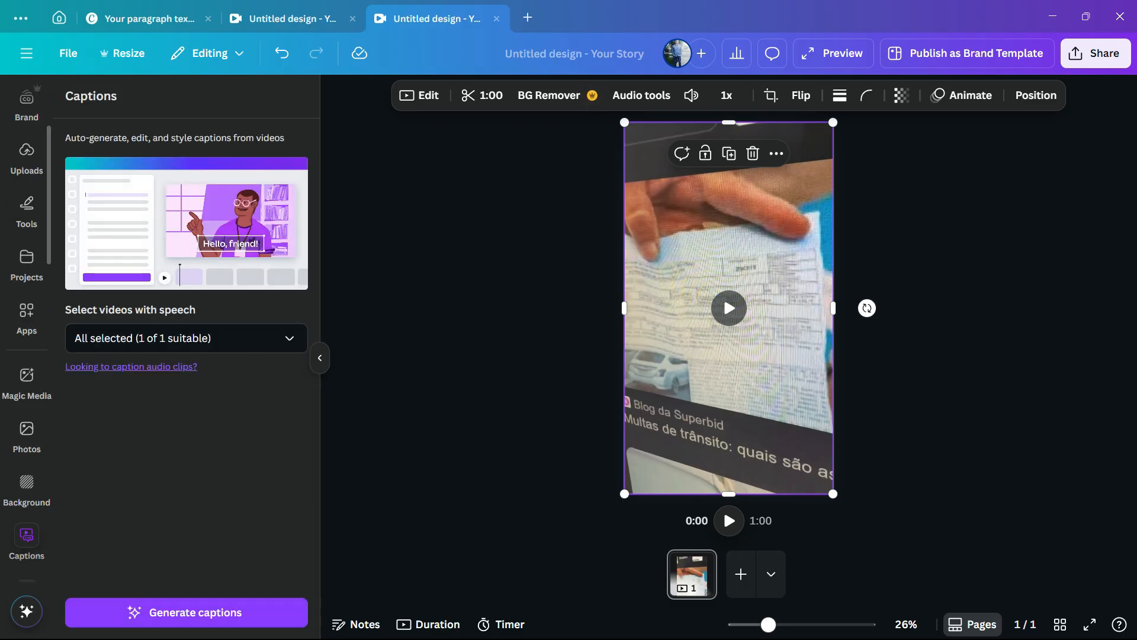
click(185, 337)
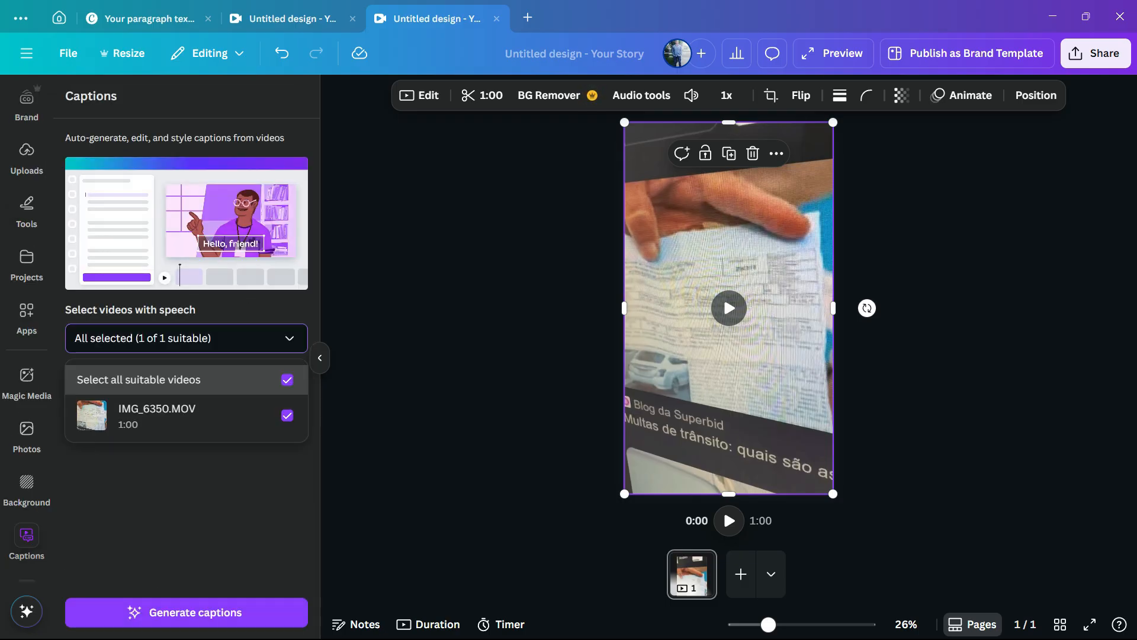
click(185, 338)
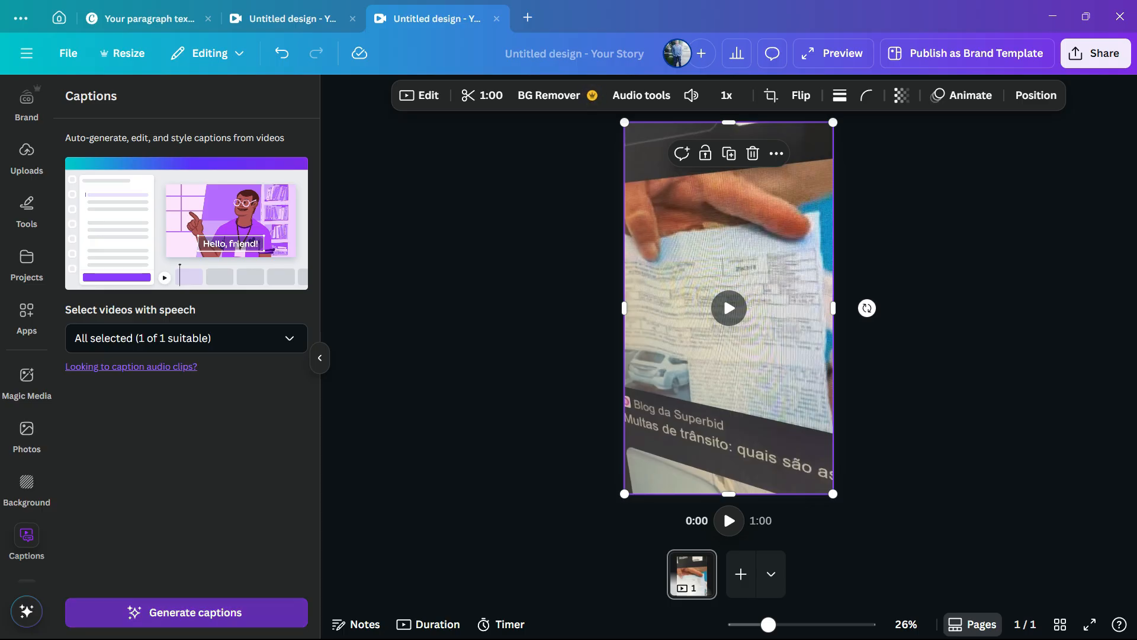
Generate Portuguese captions, preview the captioned clip, and bring up the Share panel
click(186, 612)
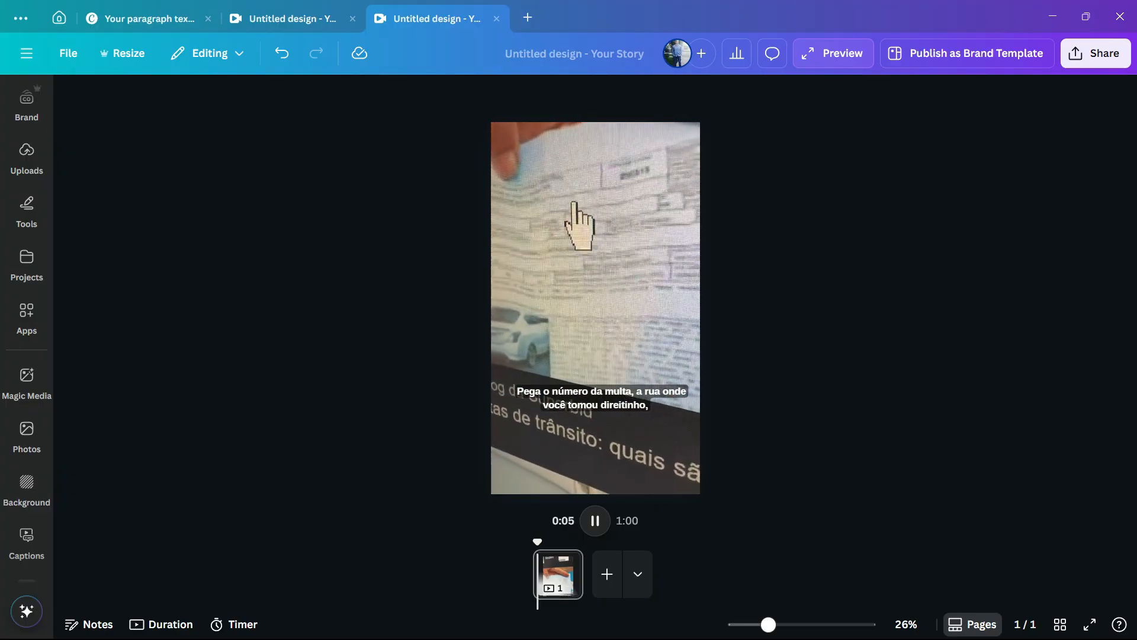
click(594, 520)
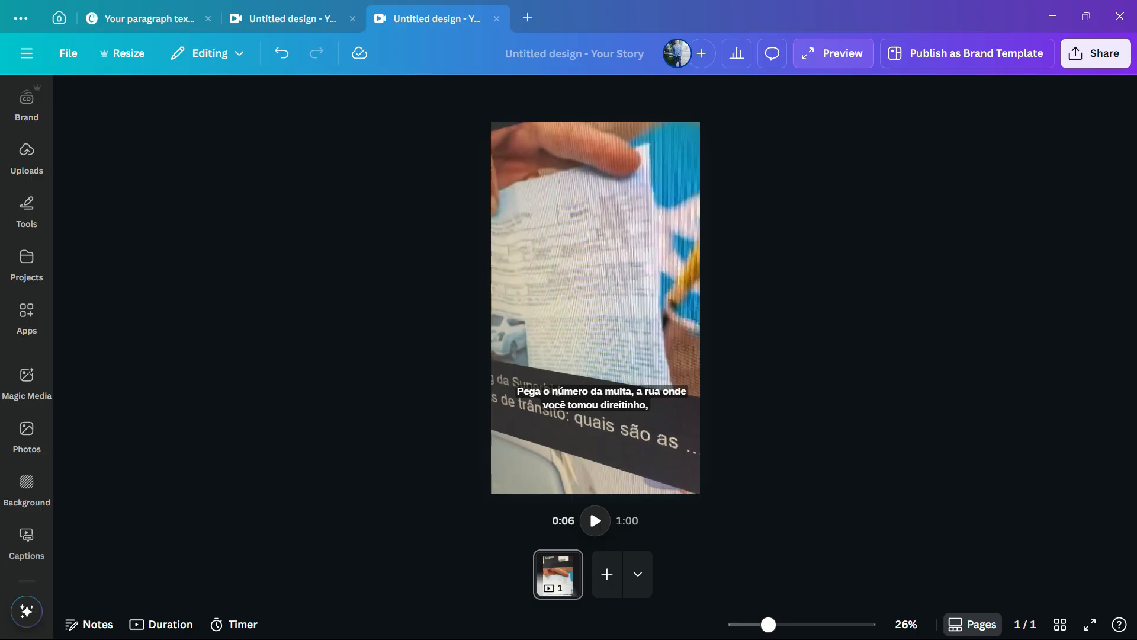
mouse_move(1095, 53)
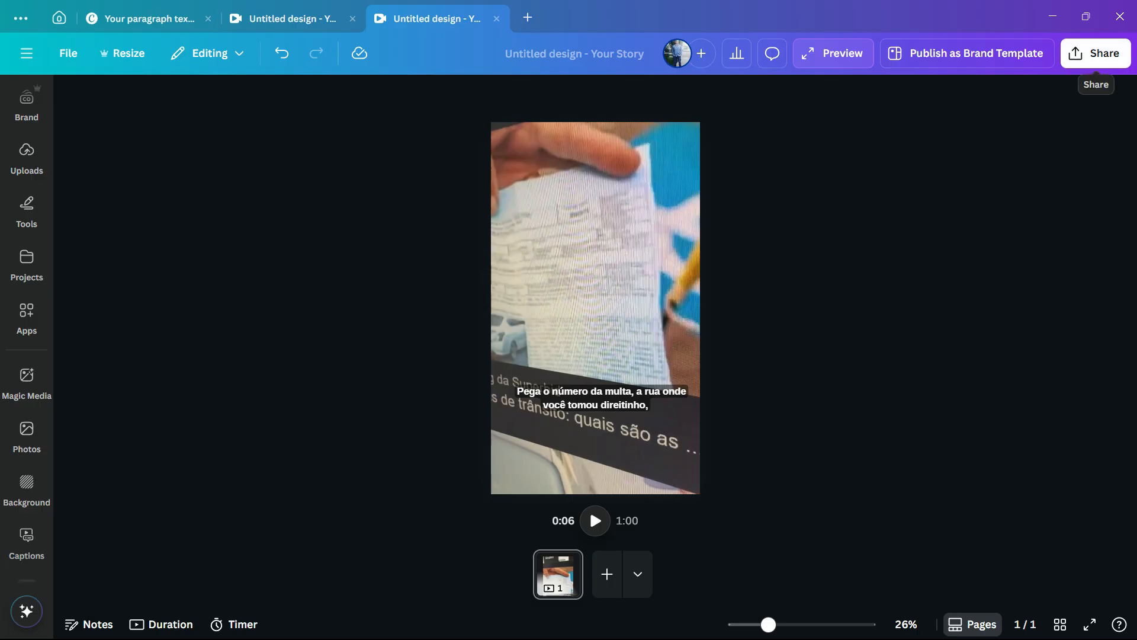
click(1096, 53)
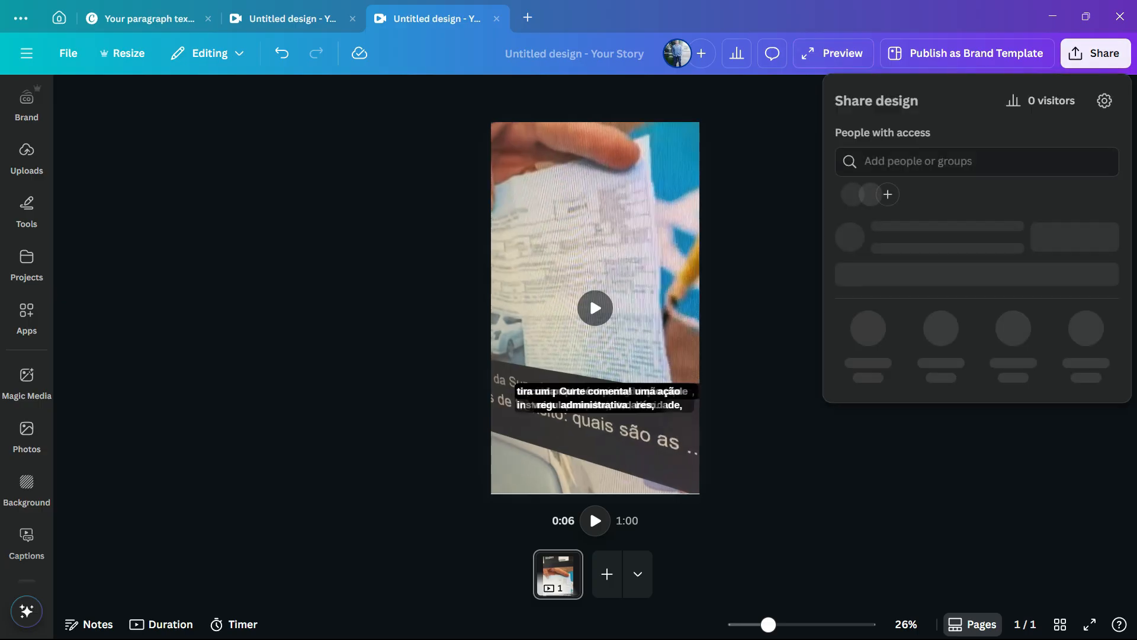